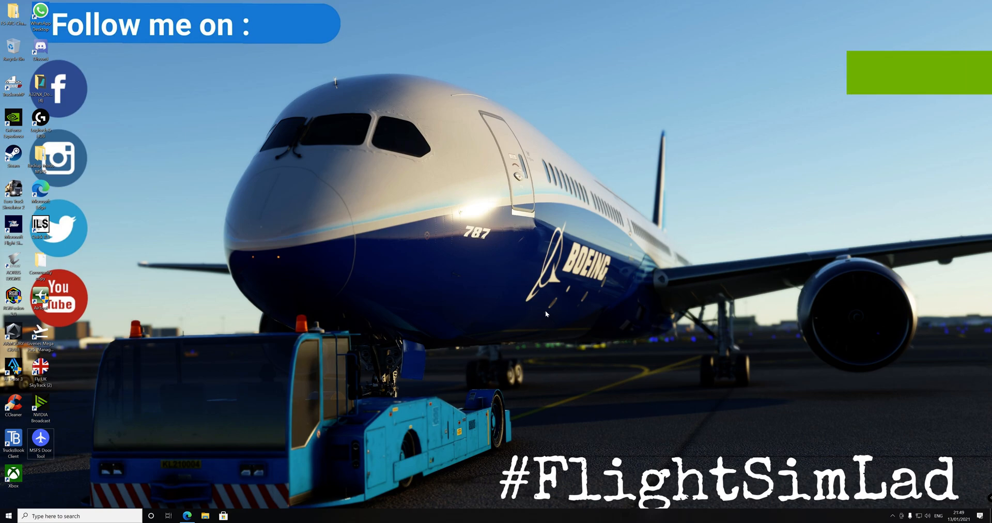
pyautogui.moveTo(407, 353)
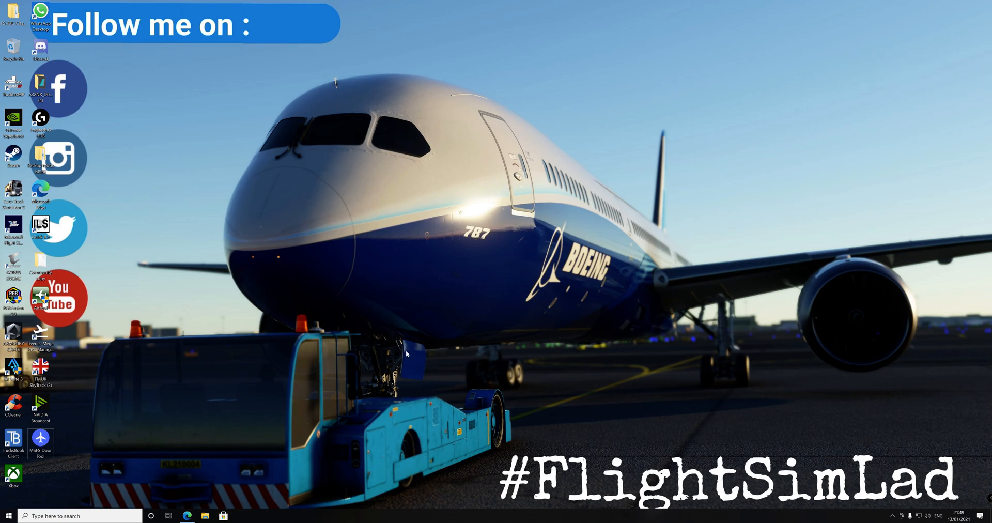
pyautogui.moveTo(185, 188)
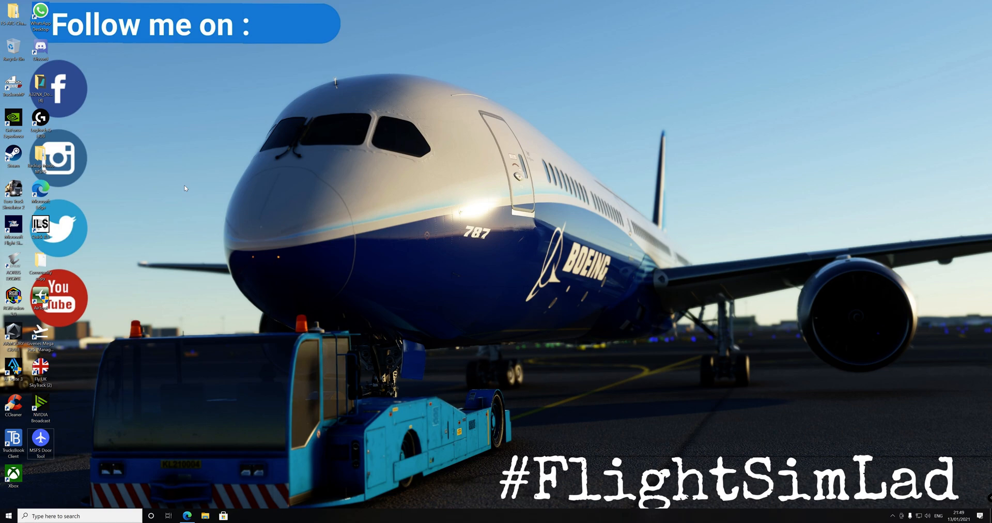
pyautogui.moveTo(293, 248)
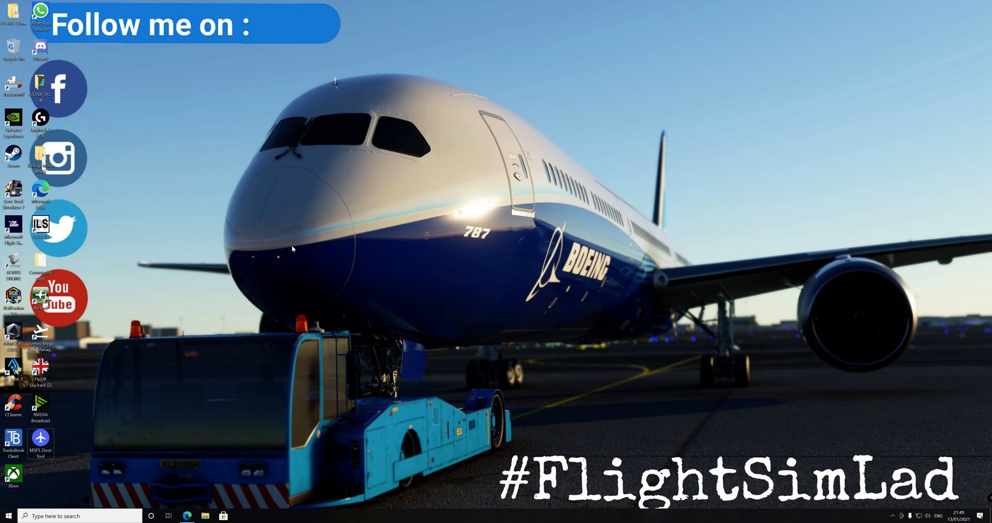
pyautogui.moveTo(289, 254)
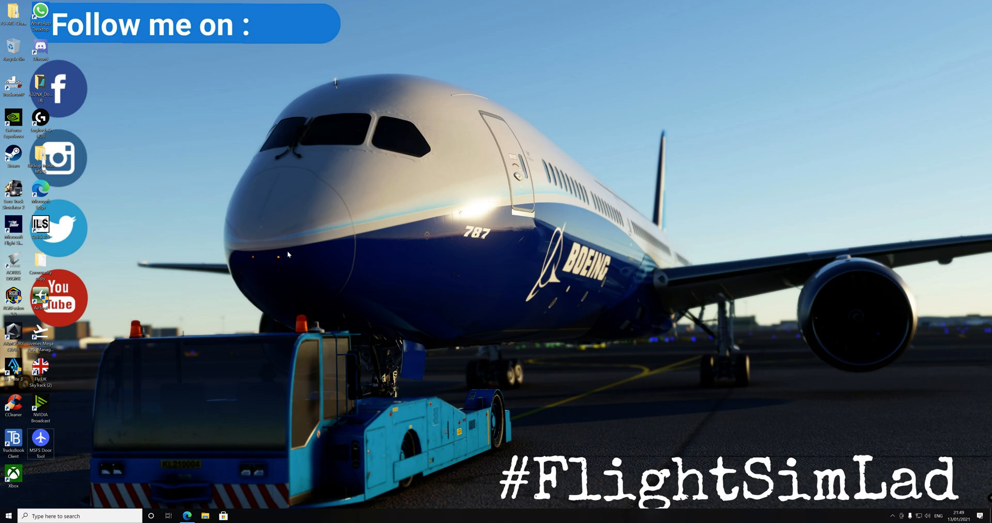
pyautogui.moveTo(204, 372)
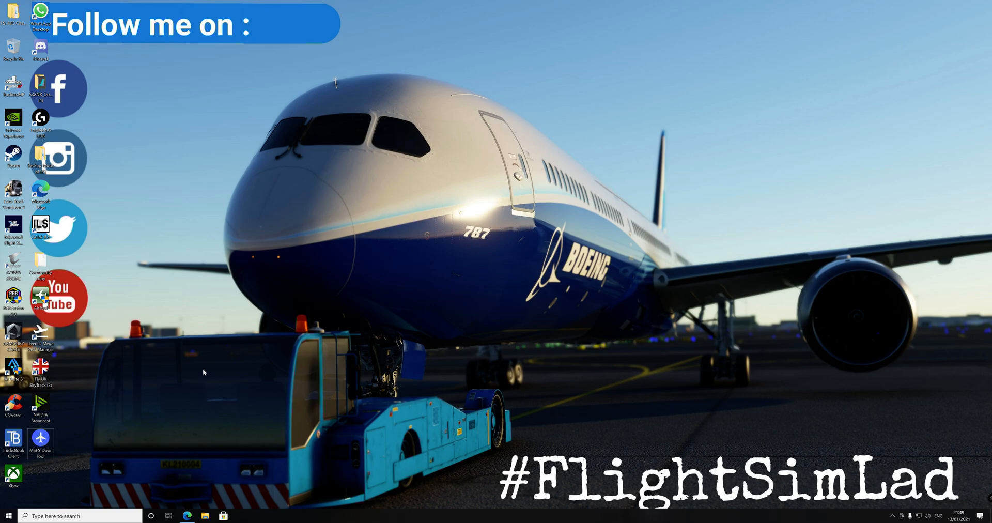
# Bring up the Backup Mods MSFS folder and scroll through its mod list.
pyautogui.click(205, 516)
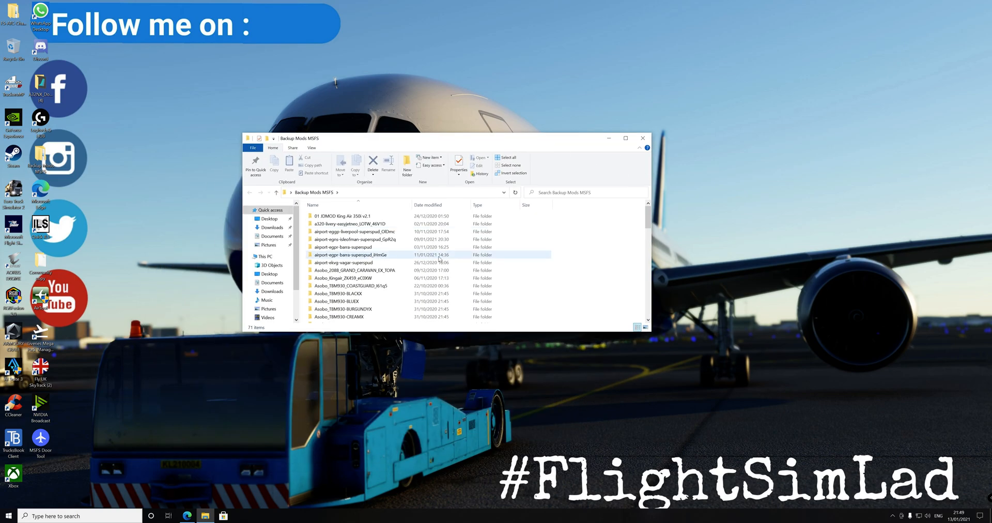
pyautogui.scroll(-3)
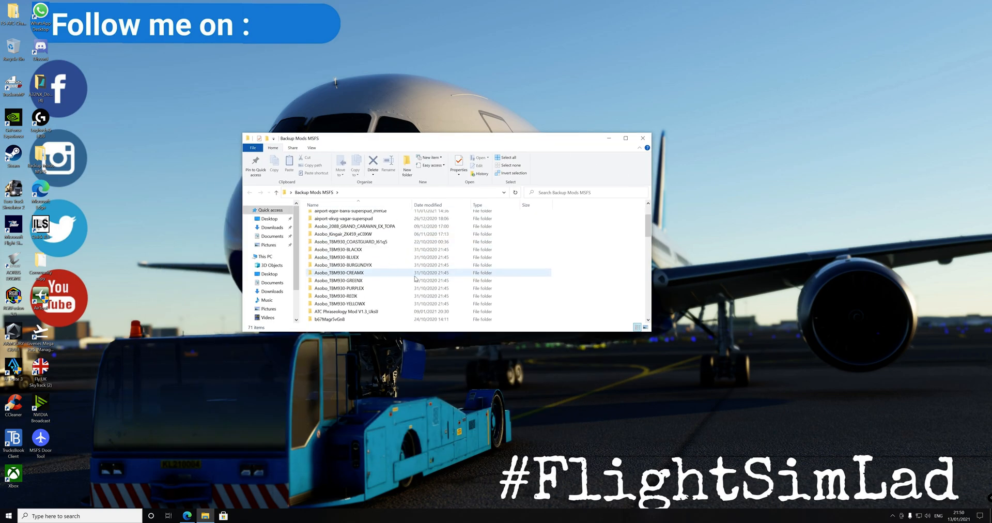
pyautogui.scroll(-3)
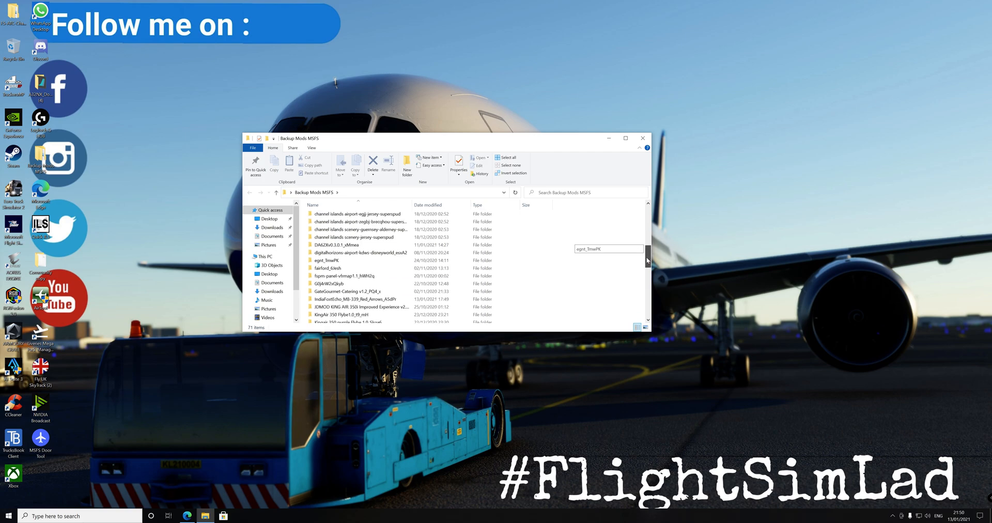
pyautogui.scroll(-3)
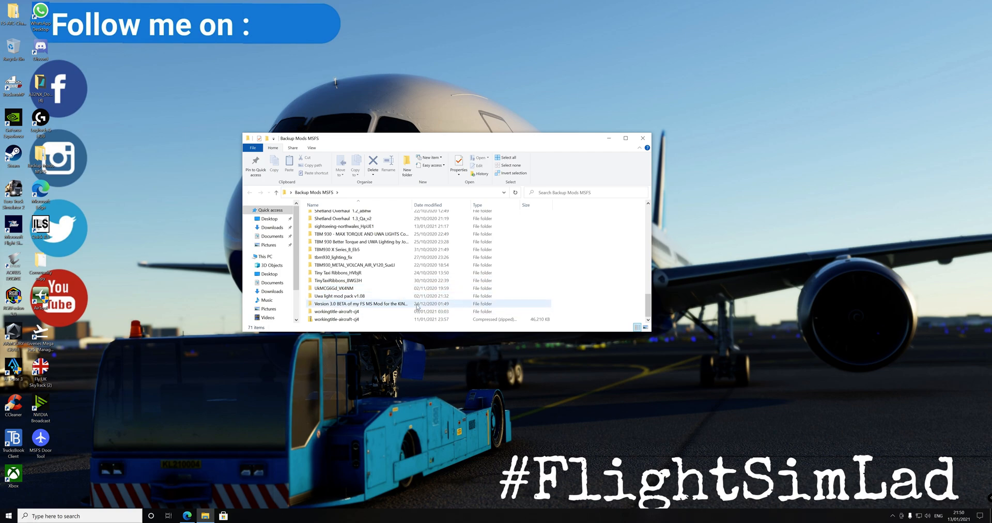
# Inspect the subfolders inside Shetland Overhaul, then return to Backup Mods MSFS.
pyautogui.click(355, 236)
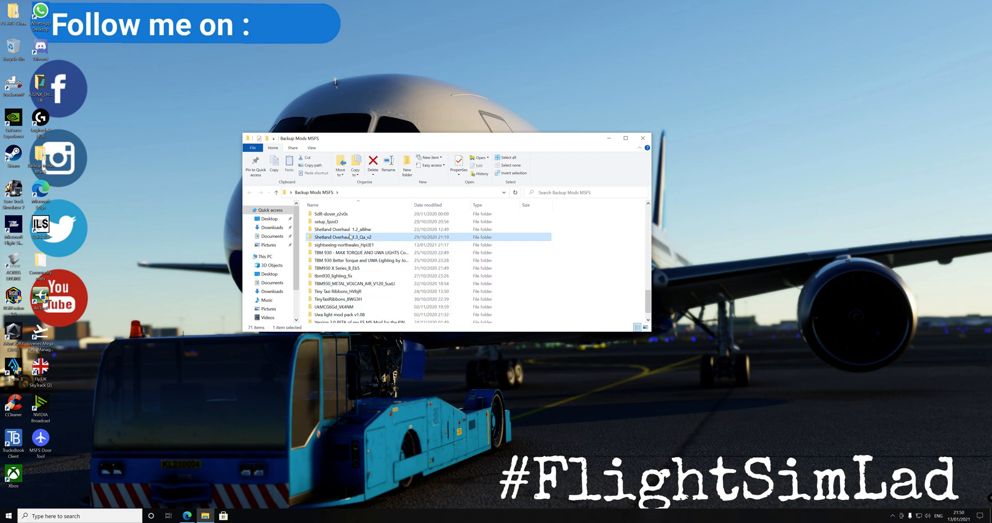
pyautogui.doubleClick(343, 236)
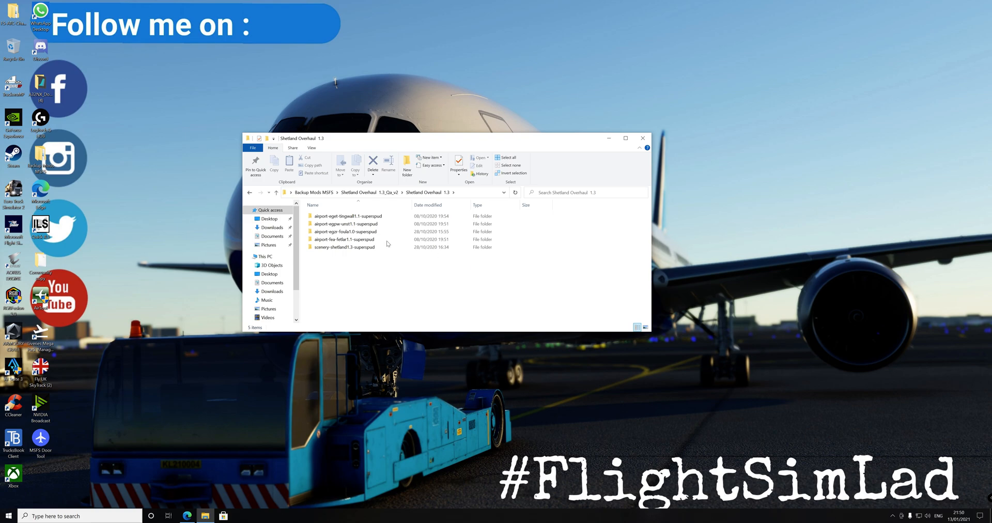
pyautogui.click(346, 216)
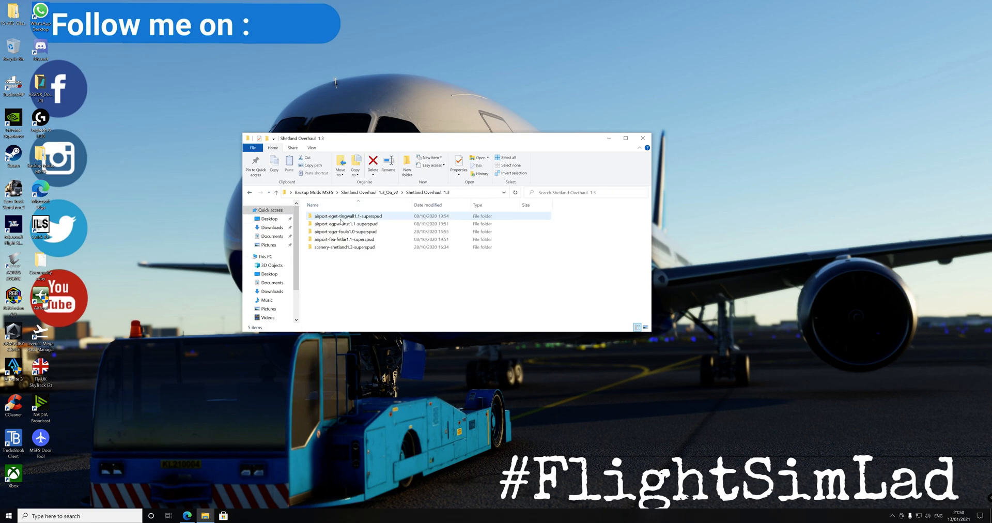
pyautogui.click(261, 192)
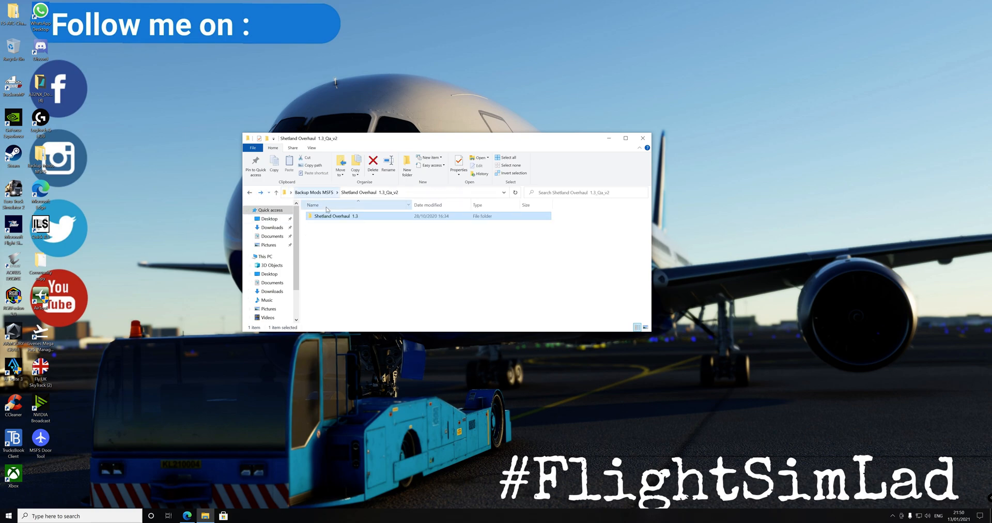
pyautogui.click(264, 193)
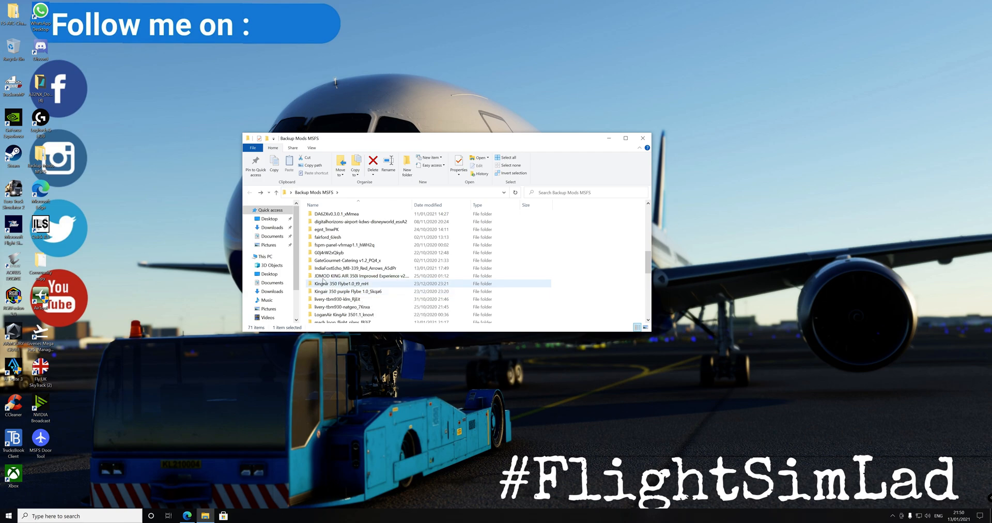
# Inspect the subfolders inside fairford_6lesh, then return to Backup Mods MSFS.
pyautogui.doubleClick(329, 238)
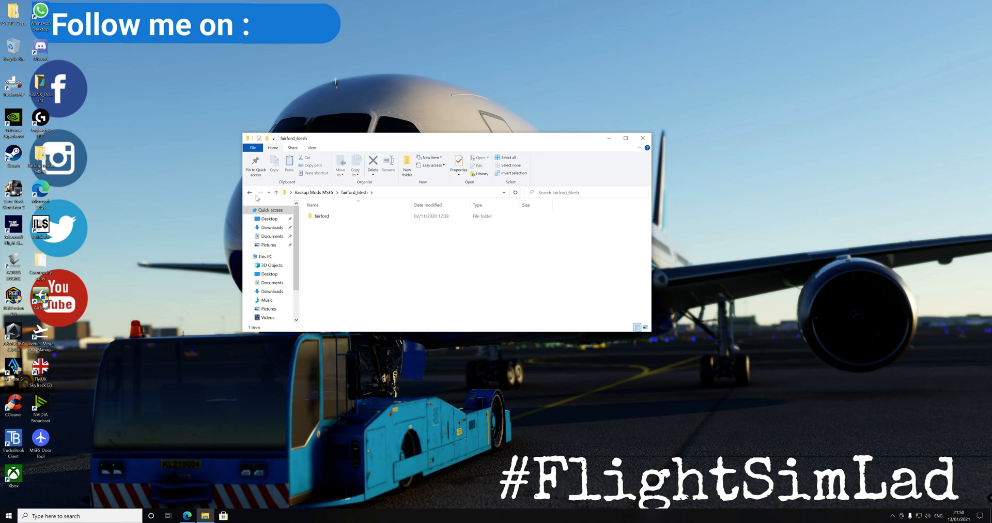
pyautogui.click(277, 193)
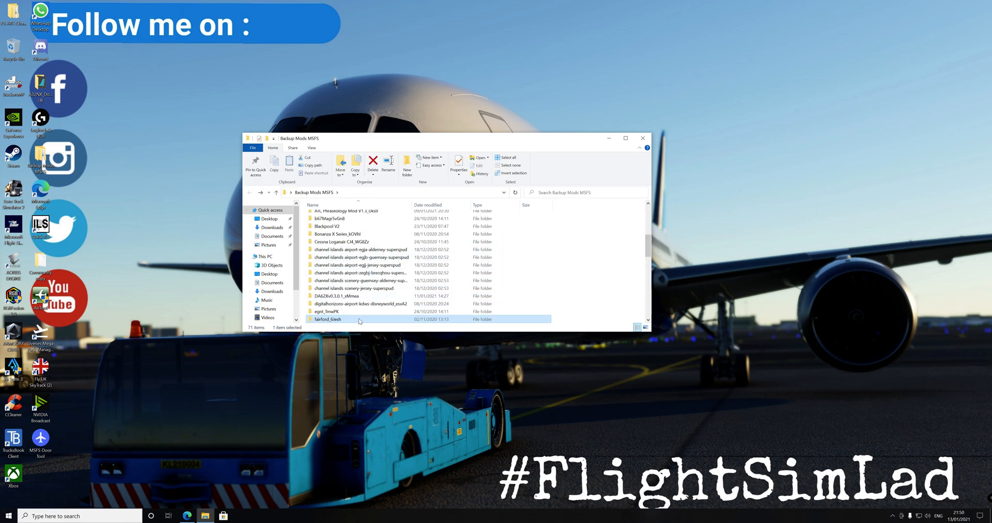
# Highlight the egpt_5nwPK scenery folder in the Backup Mods MSFS window.
pyautogui.click(342, 311)
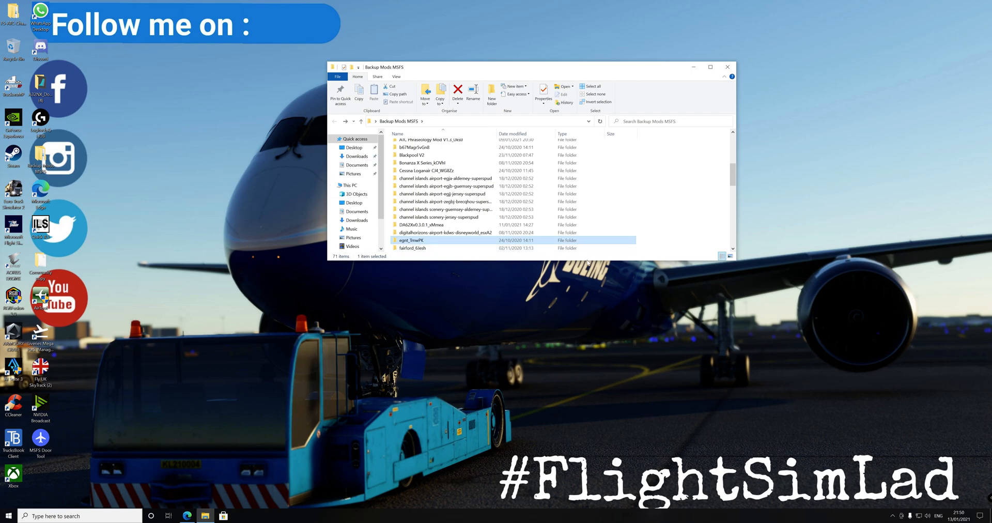
pyautogui.moveTo(419, 277)
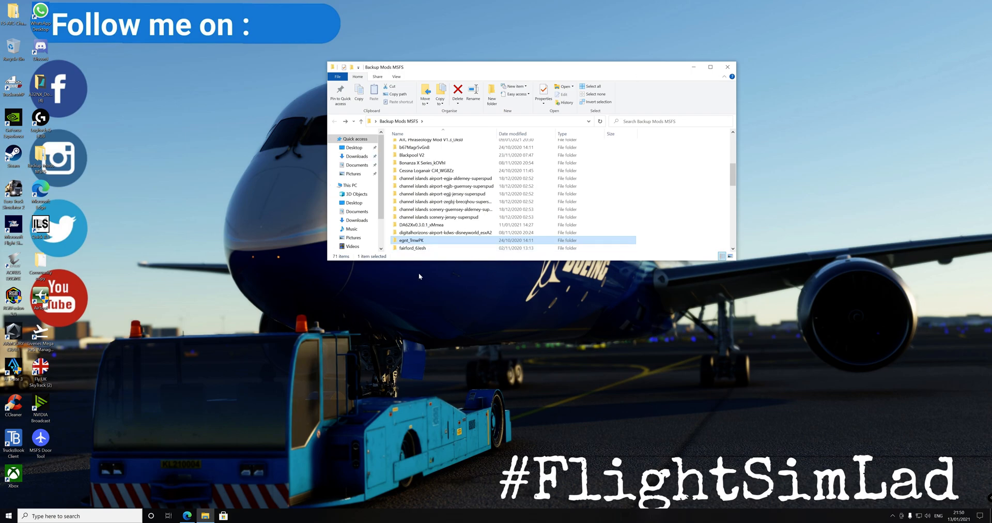
pyautogui.click(187, 515)
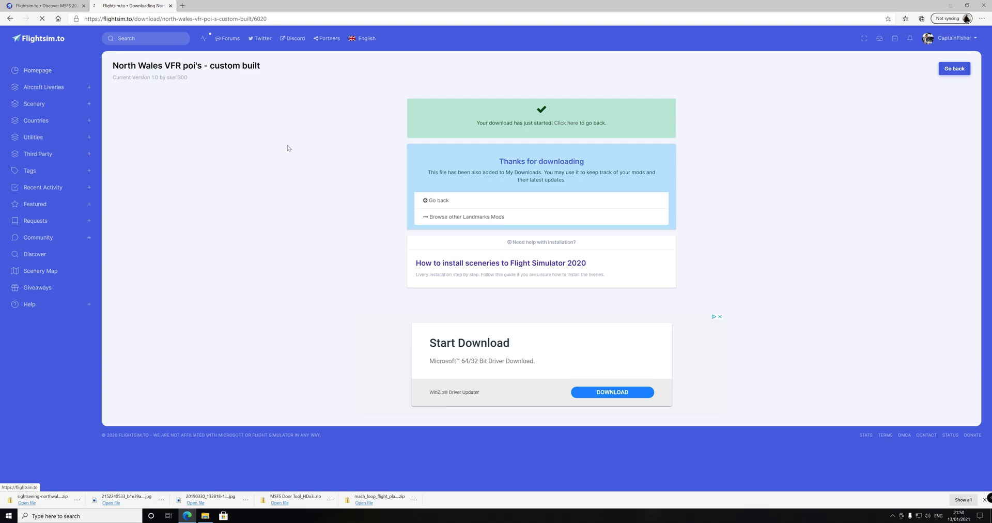
# Minimise the browser so the desktop and backup folder window show again.
pyautogui.click(37, 71)
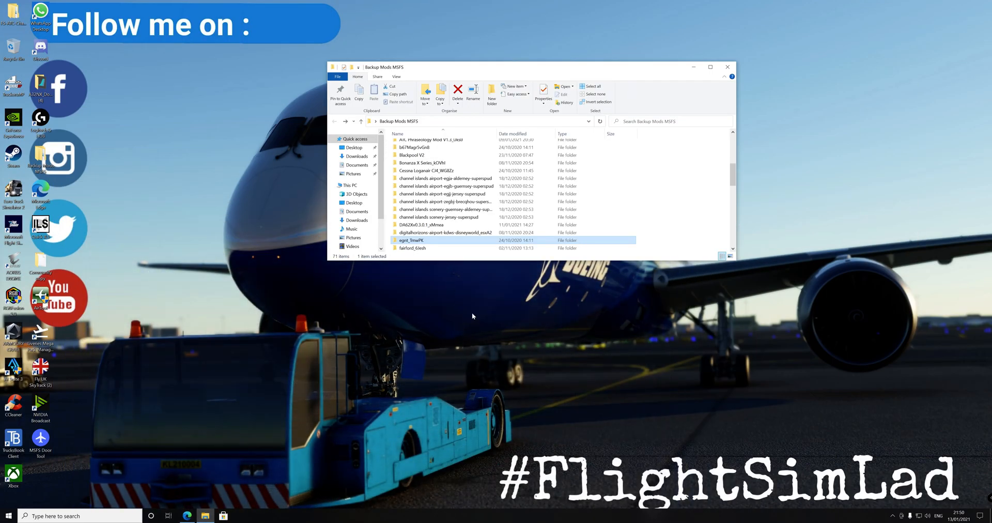
pyautogui.moveTo(472, 282)
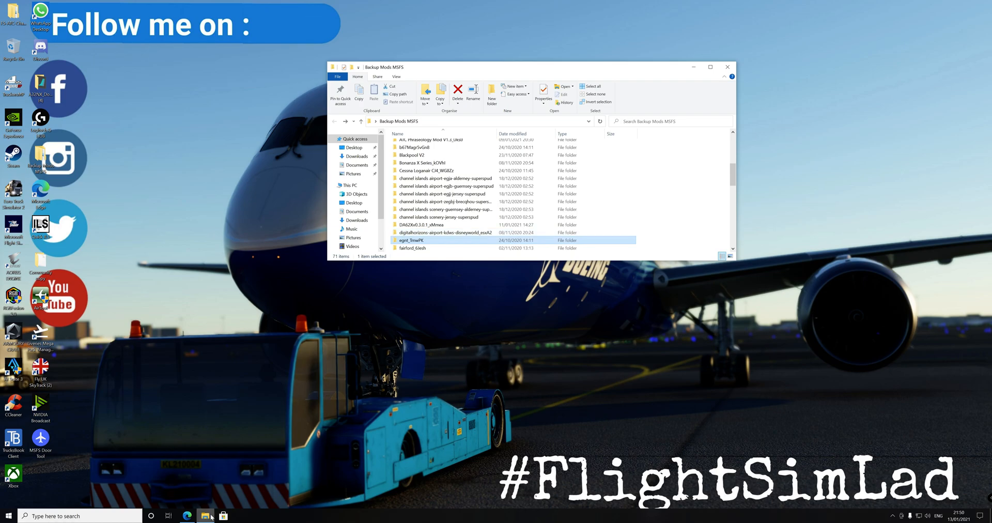
# Launch a second Explorer window and navigate it to Game Drive (K:) > New folder.
pyautogui.rightClick(204, 515)
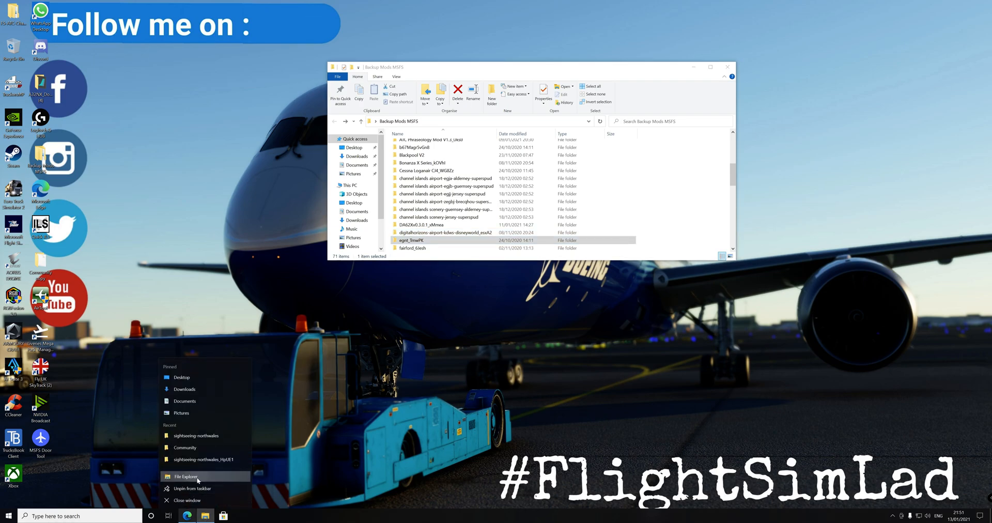
pyautogui.click(185, 476)
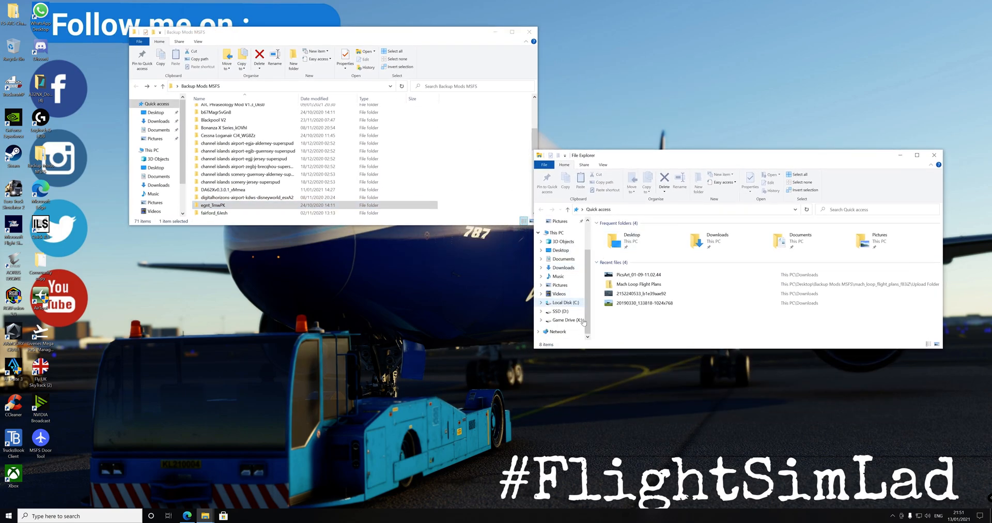
pyautogui.click(563, 321)
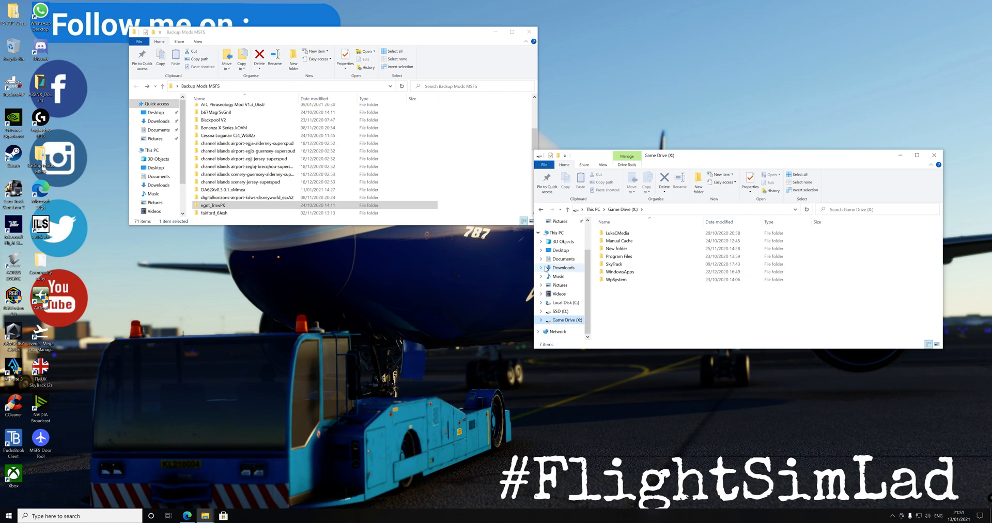
pyautogui.doubleClick(614, 248)
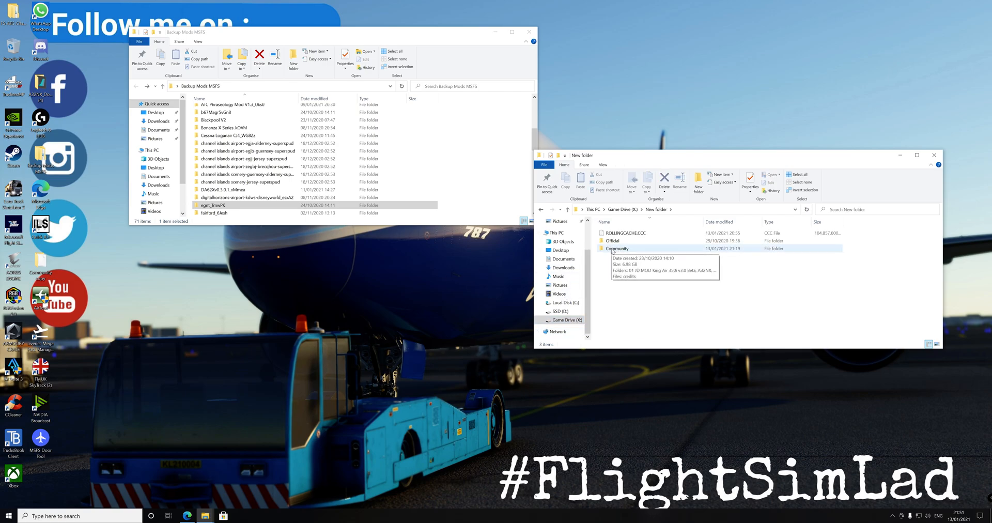
# Enter the Community folder on Game Drive (K:) and scroll through its installed mods.
pyautogui.doubleClick(616, 248)
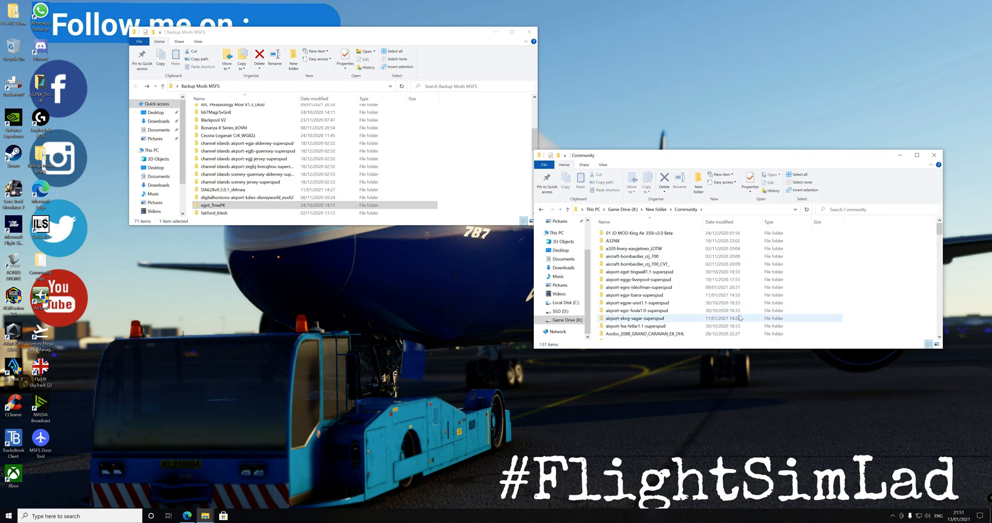
pyautogui.scroll(-3)
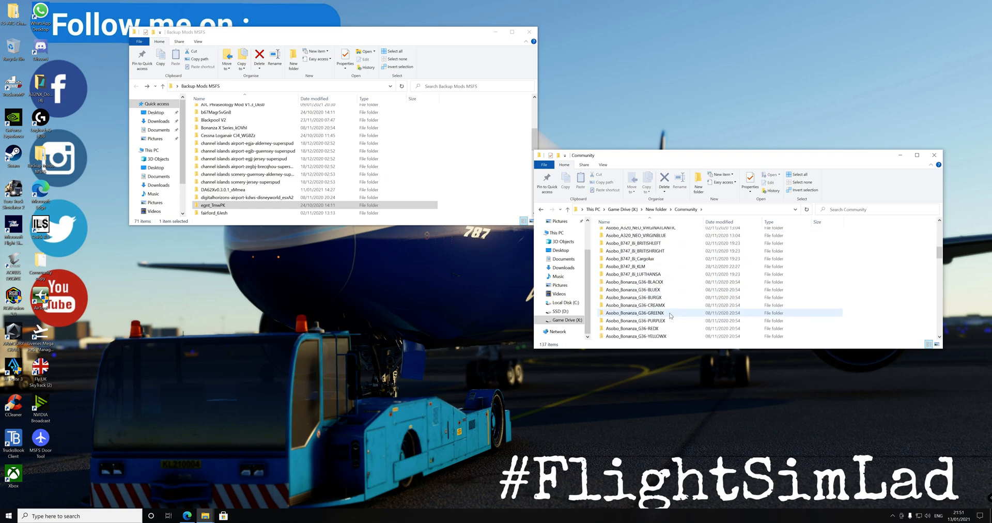
pyautogui.scroll(-3)
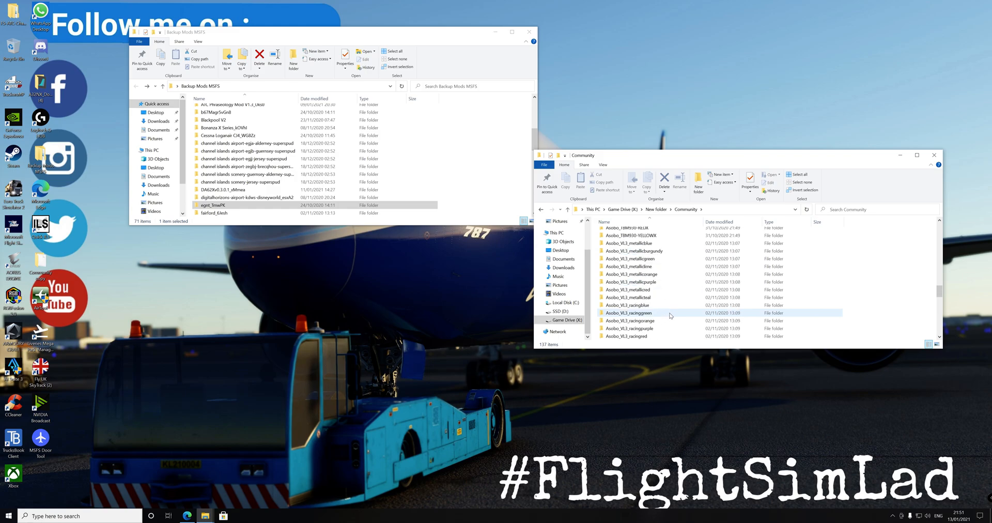
pyautogui.scroll(-3)
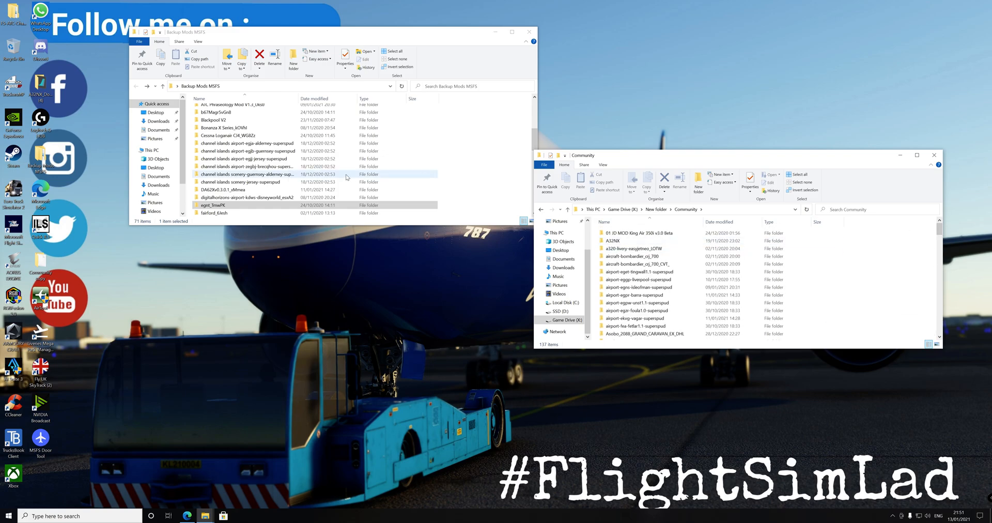
pyautogui.click(218, 205)
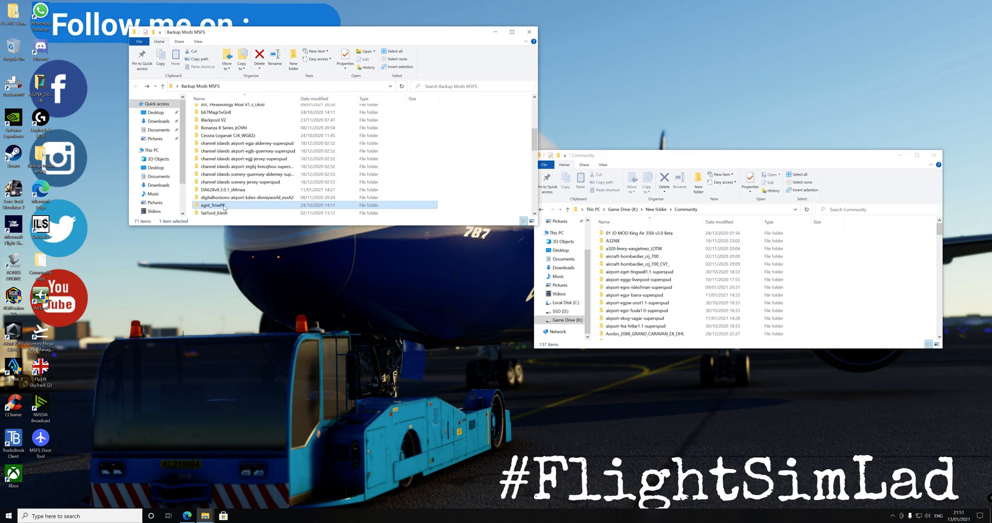
pyautogui.moveTo(213, 205)
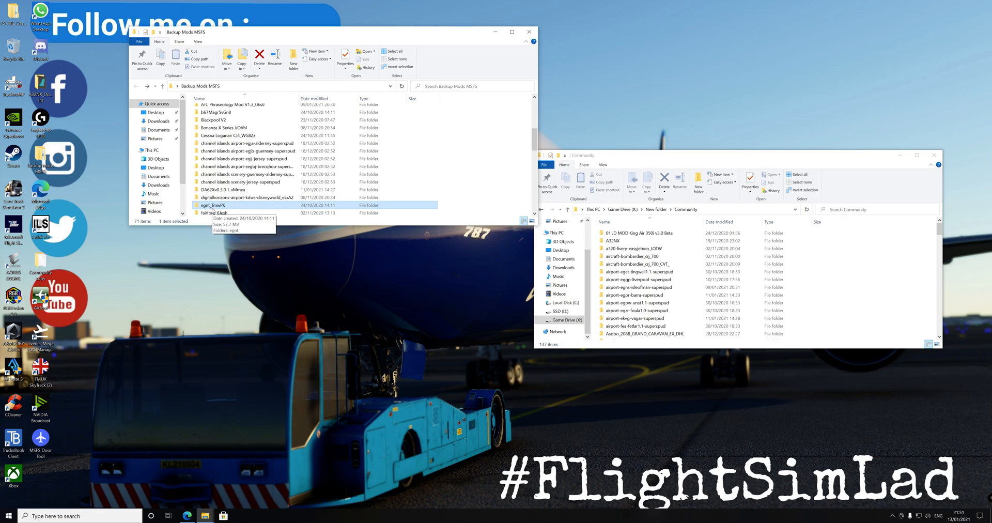
pyautogui.moveTo(335, 221)
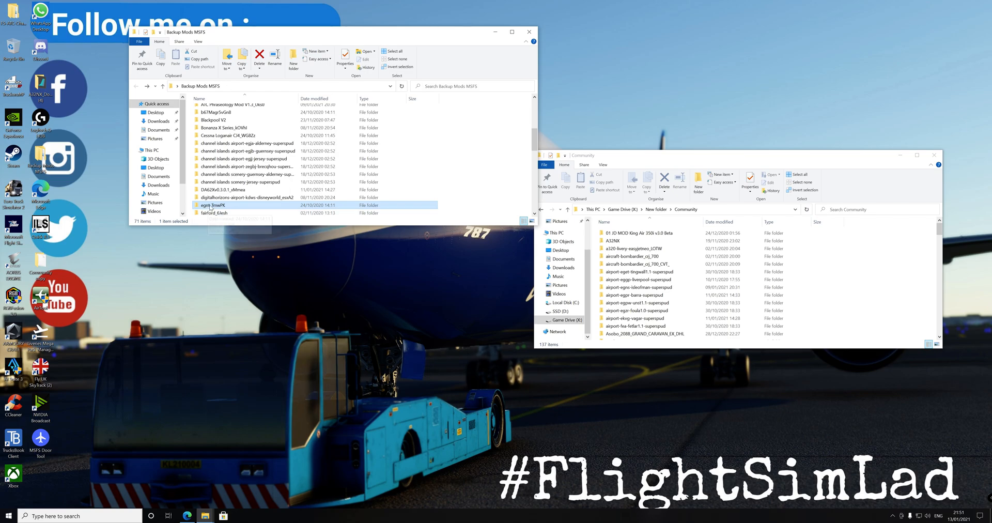
pyautogui.doubleClick(212, 205)
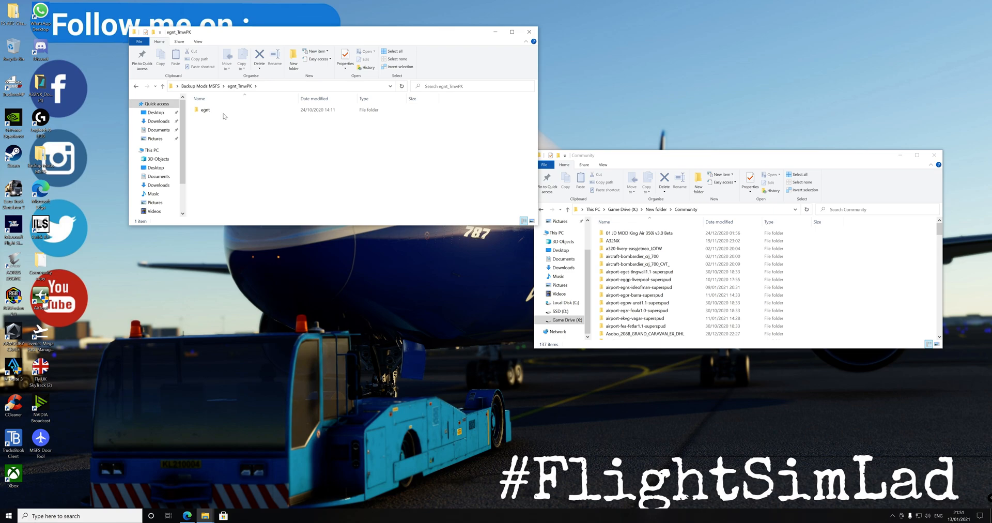
pyautogui.doubleClick(204, 109)
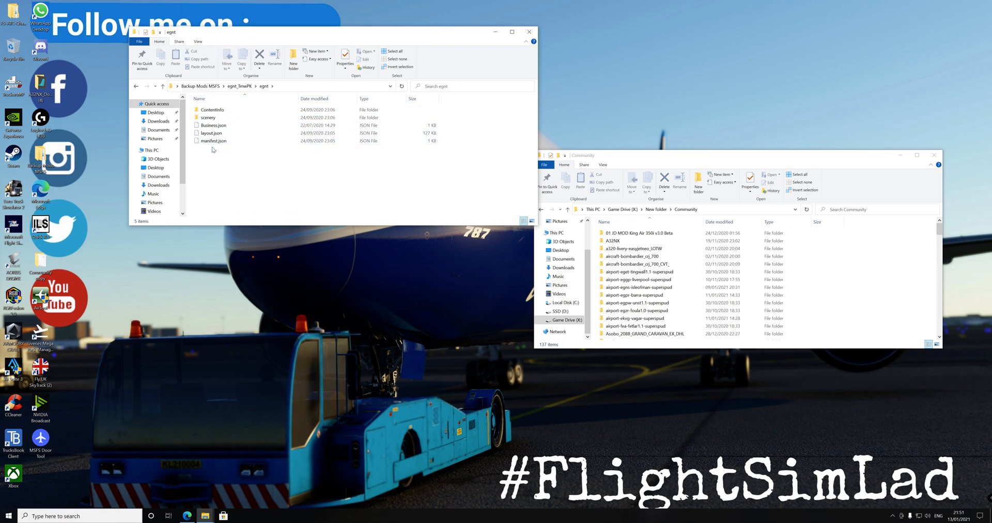
pyautogui.moveTo(136, 86)
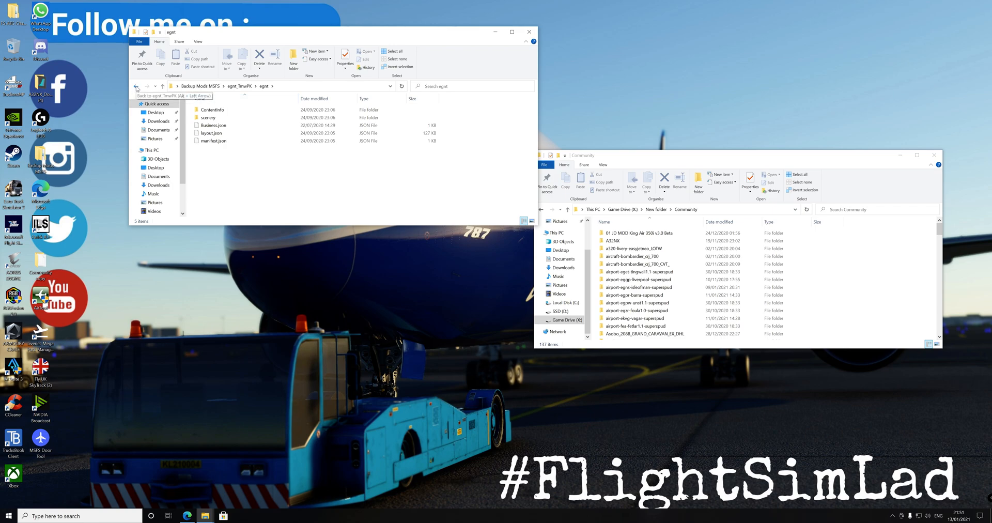
pyautogui.click(135, 87)
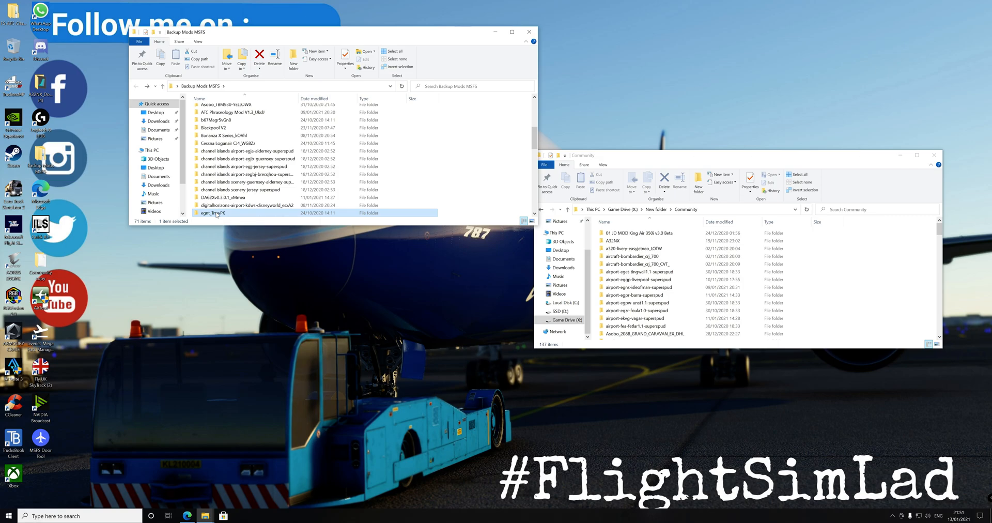
pyautogui.moveTo(218, 213)
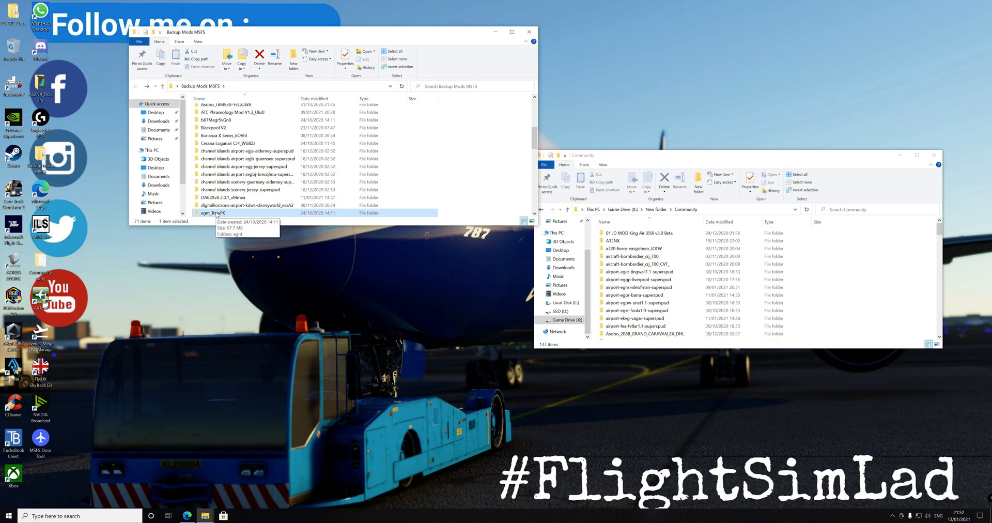
pyautogui.moveTo(219, 213)
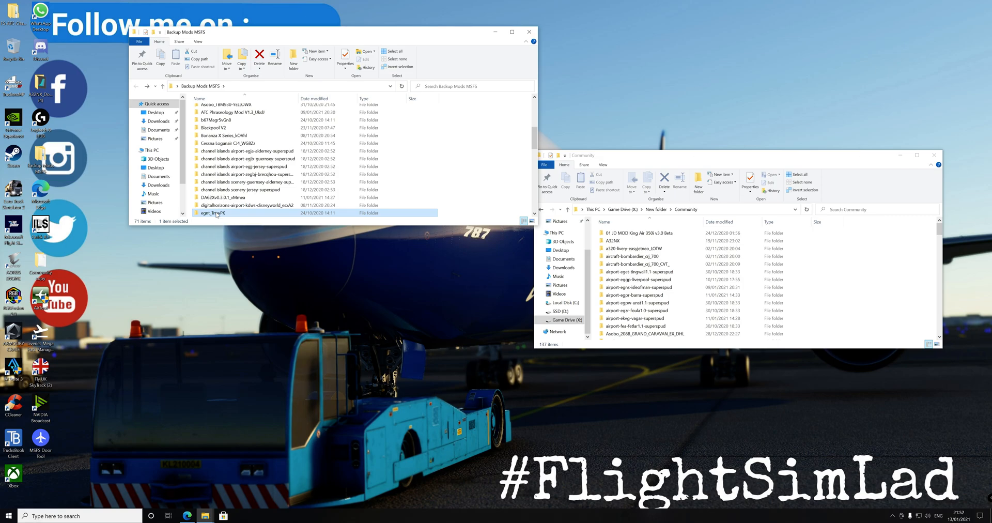
pyautogui.doubleClick(218, 213)
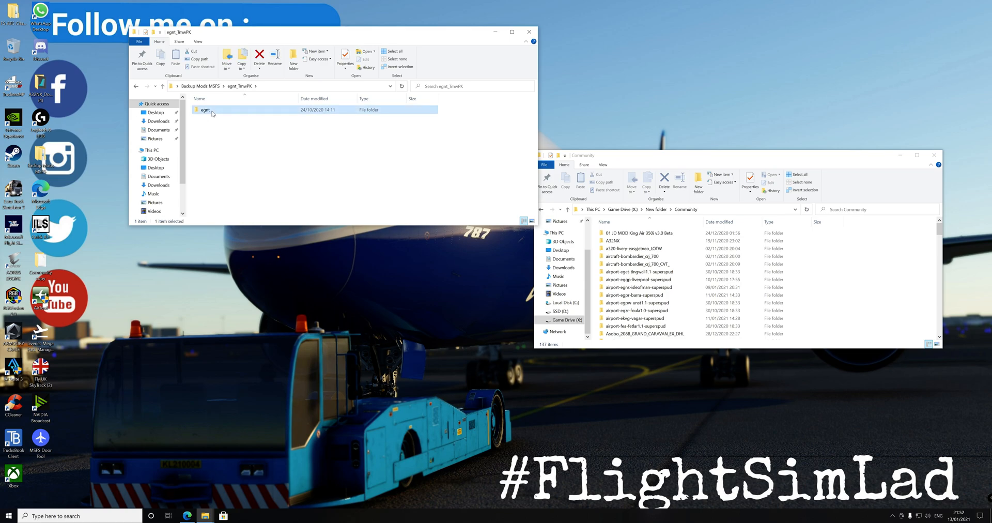
pyautogui.moveTo(289, 153)
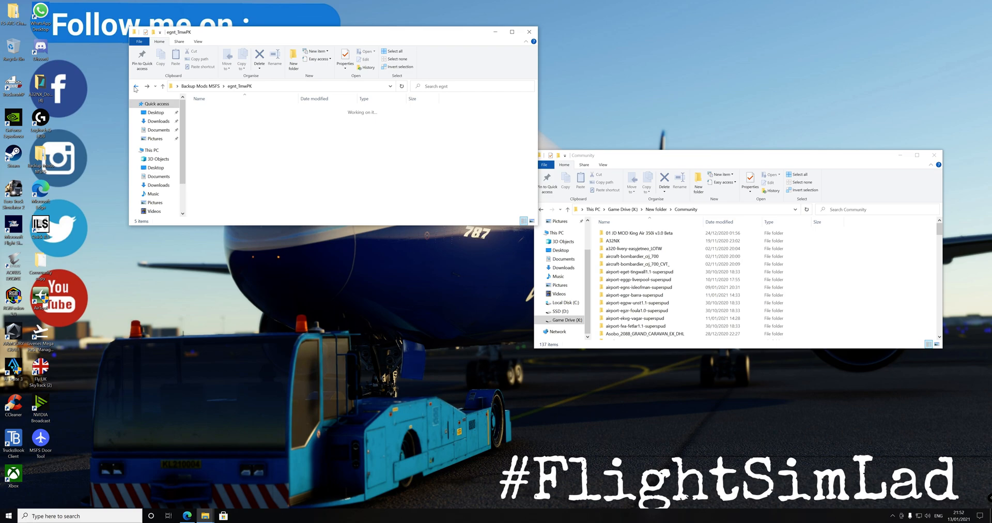
pyautogui.click(137, 85)
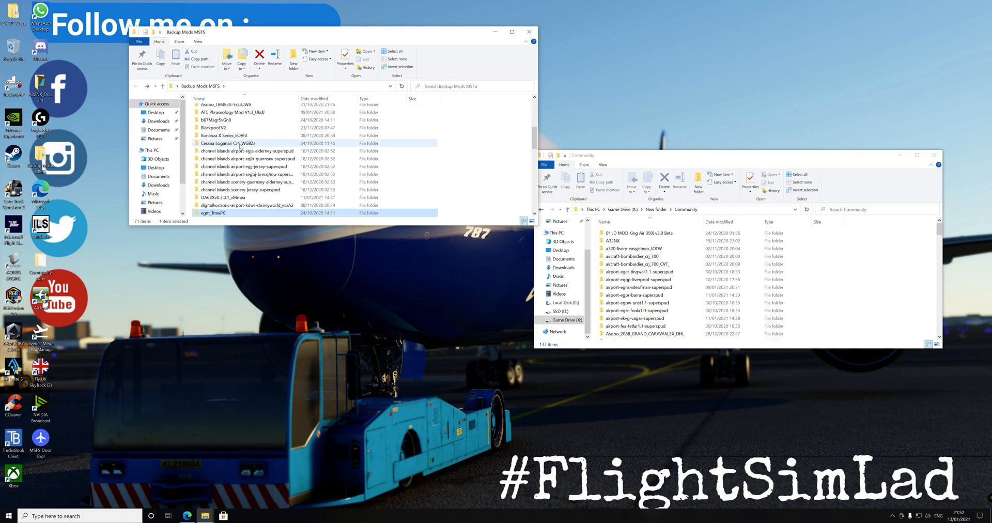
pyautogui.doubleClick(230, 212)
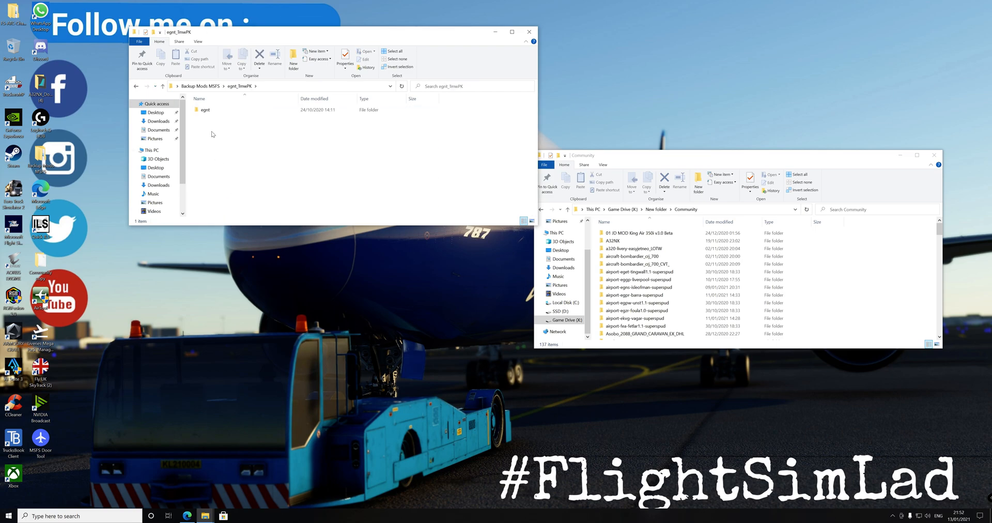
pyautogui.doubleClick(204, 109)
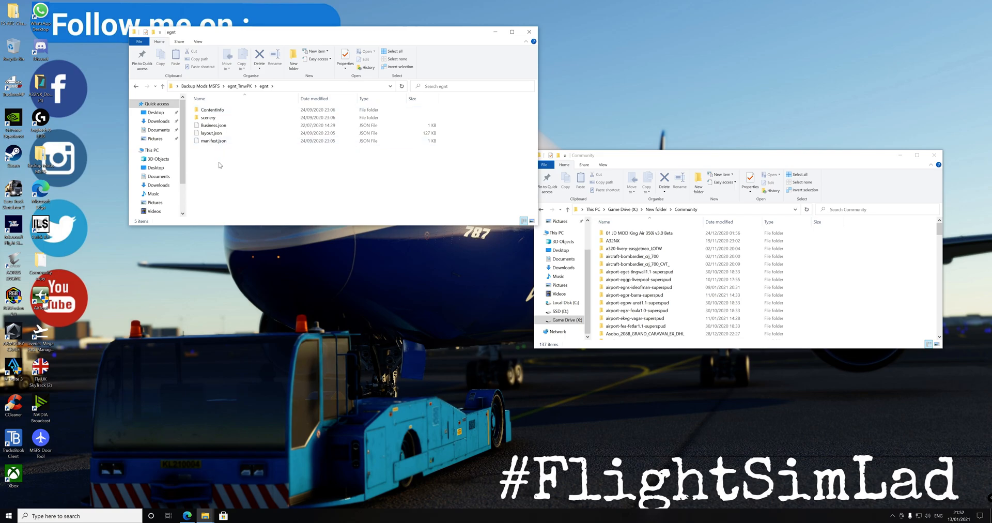
pyautogui.click(137, 86)
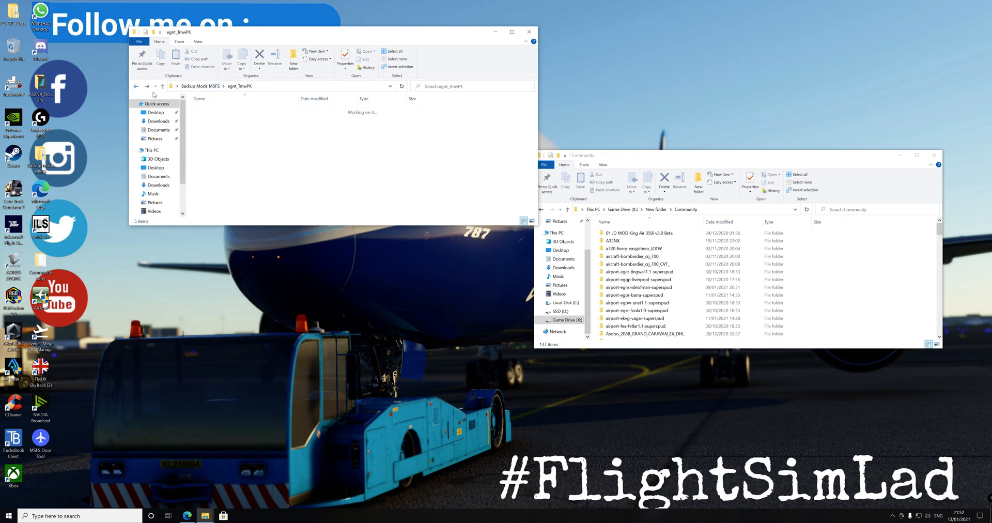
pyautogui.click(136, 86)
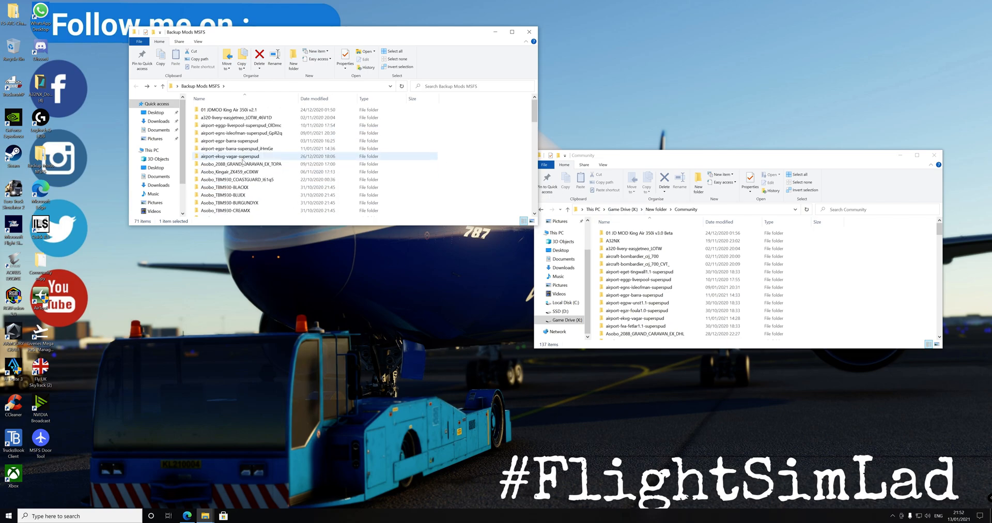
pyautogui.doubleClick(241, 125)
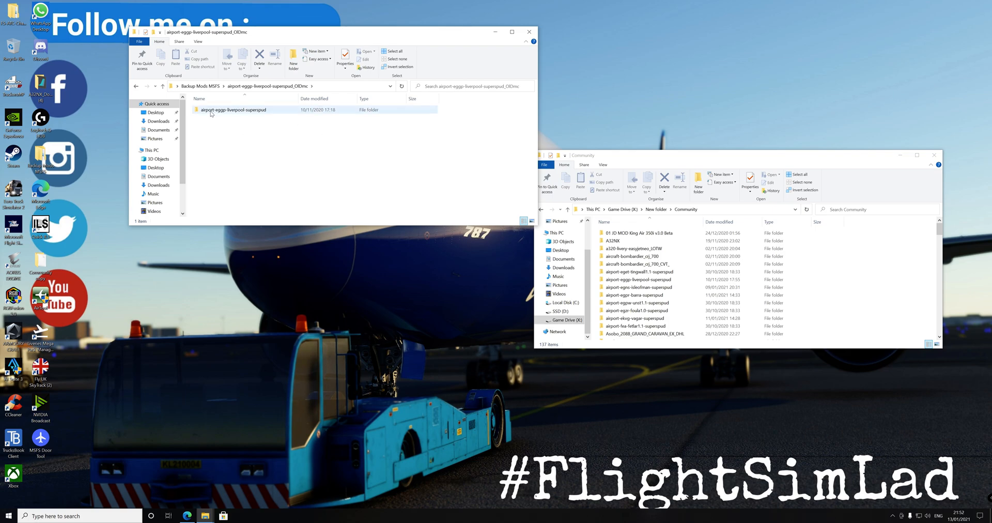
pyautogui.doubleClick(232, 110)
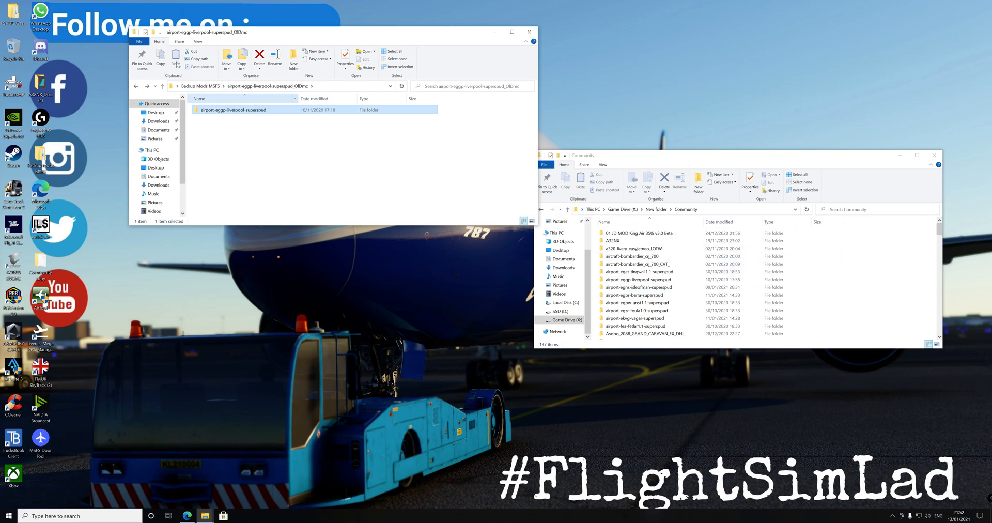
pyautogui.click(136, 85)
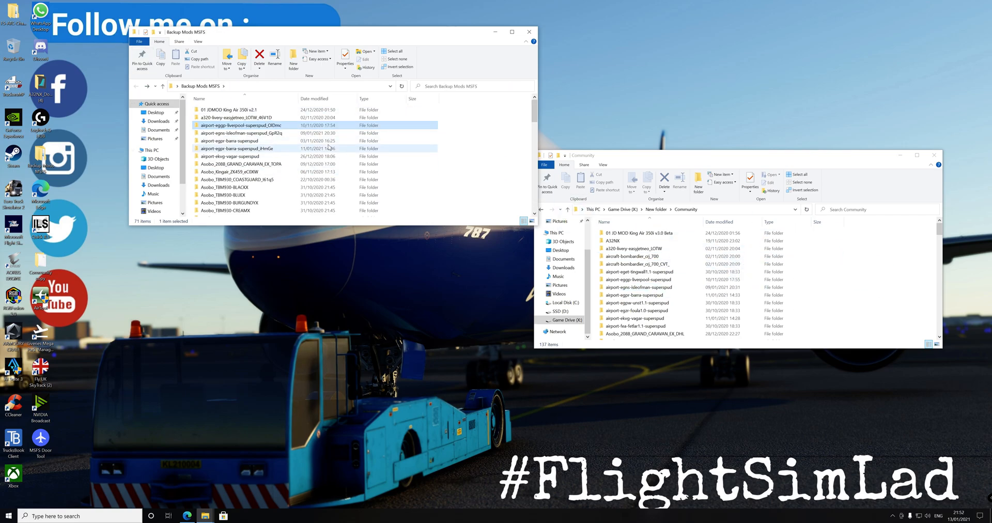